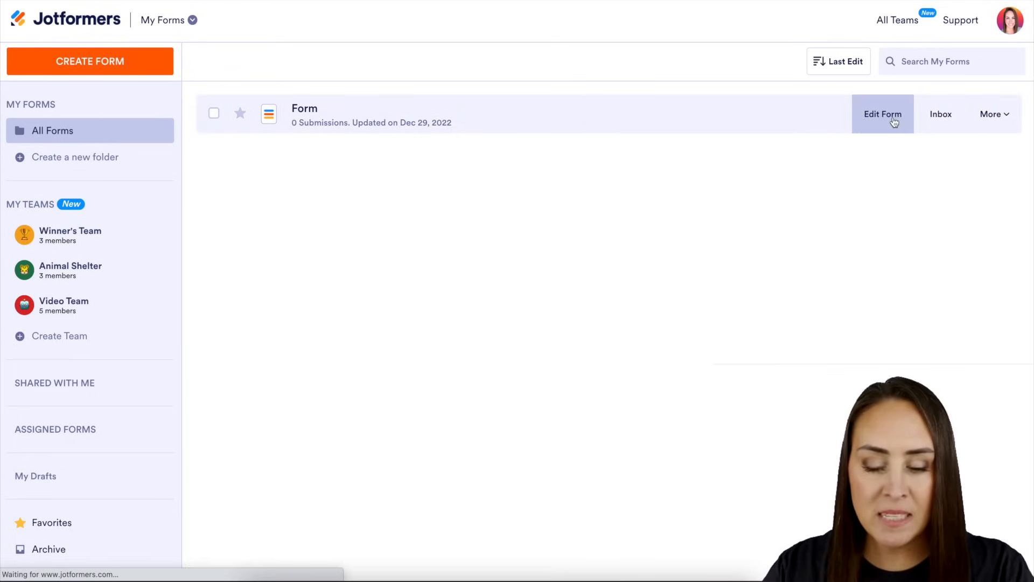
- Open the form named 'Form' in the Form Builder and show its publish options
left_click(883, 114)
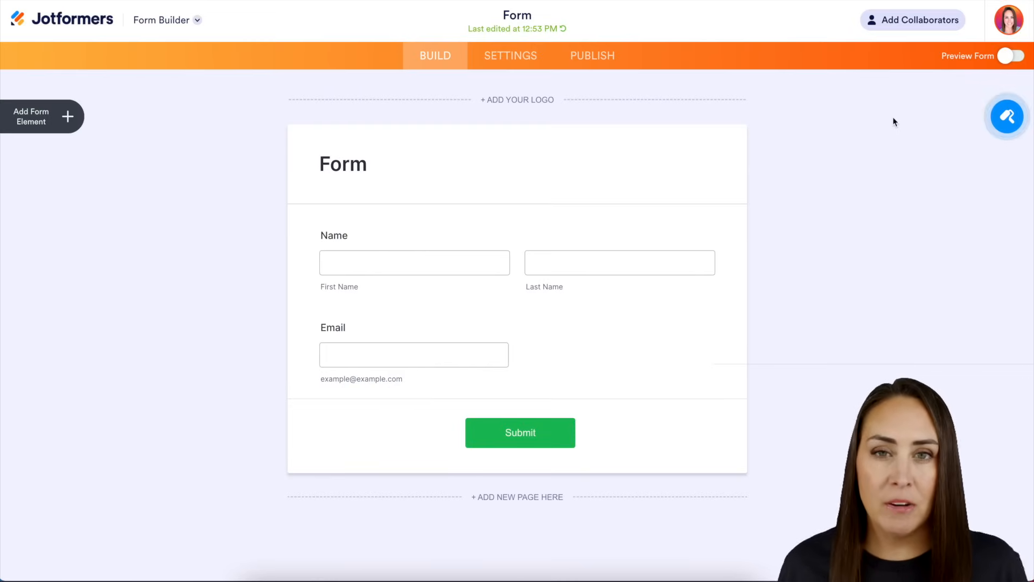
mouse_move(887, 123)
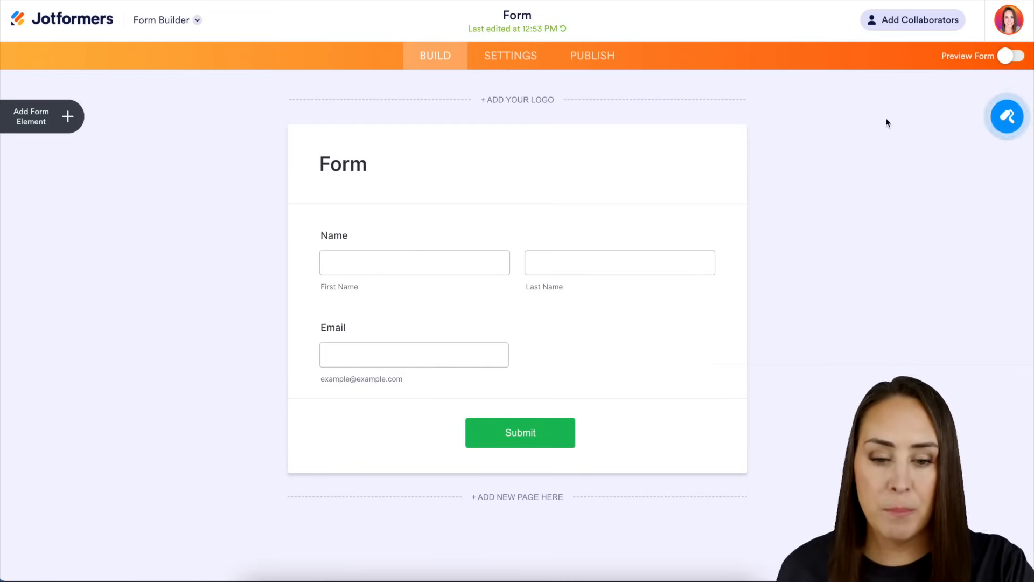
left_click(590, 56)
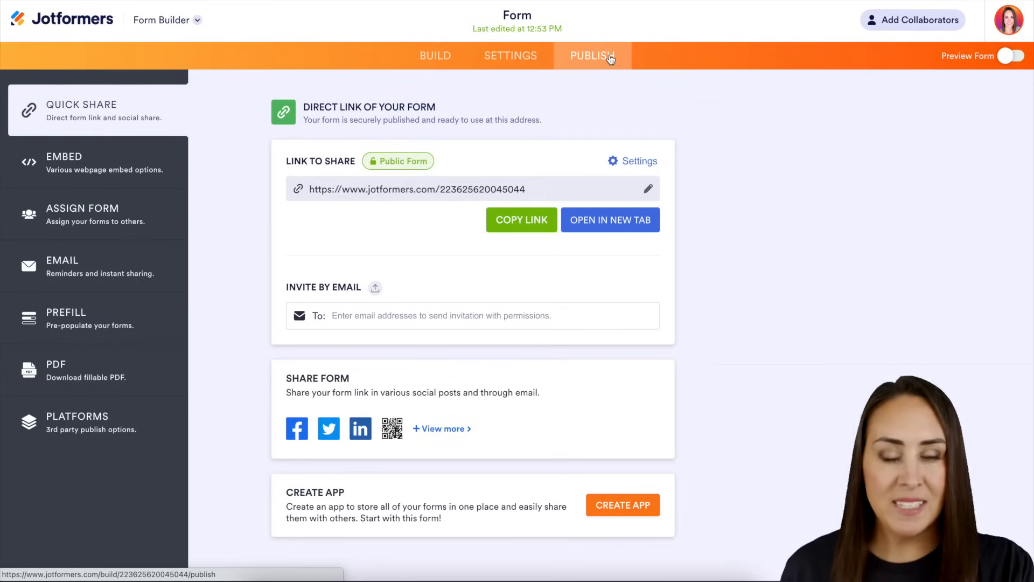
mouse_move(622, 108)
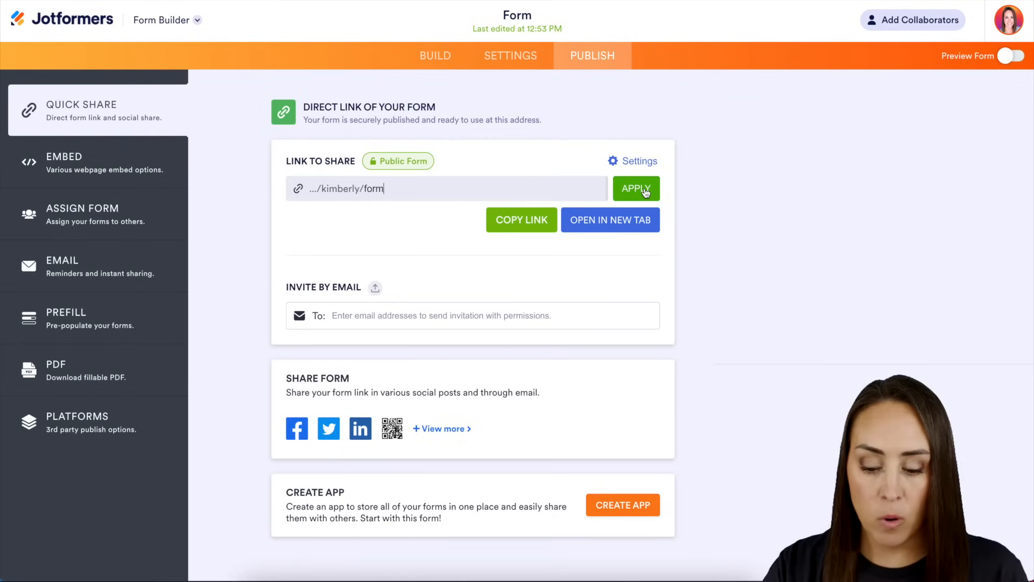
- Change the form's direct link ending to '/kimberly/forms', apply it, and copy it
type("s")
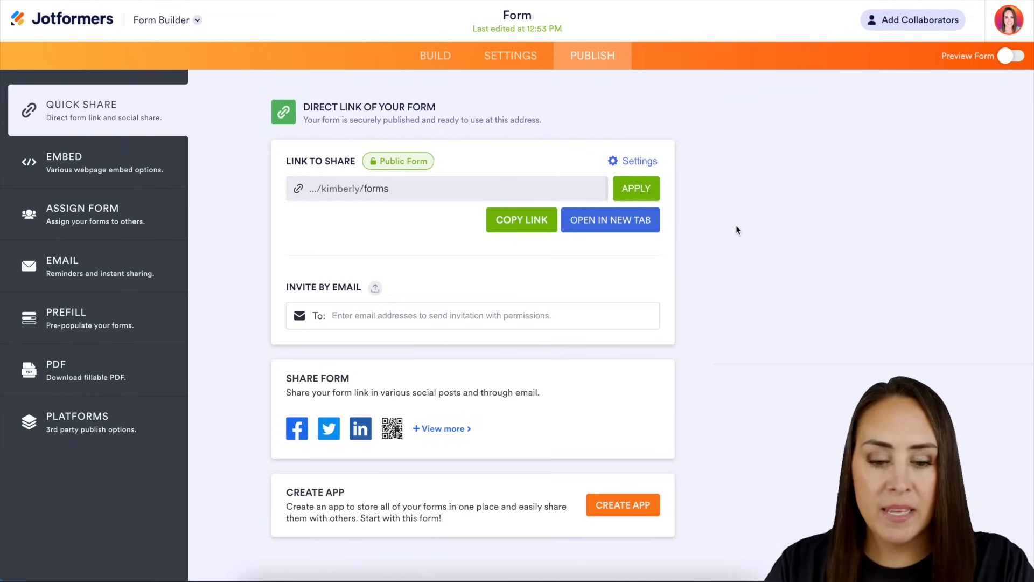
left_click(635, 188)
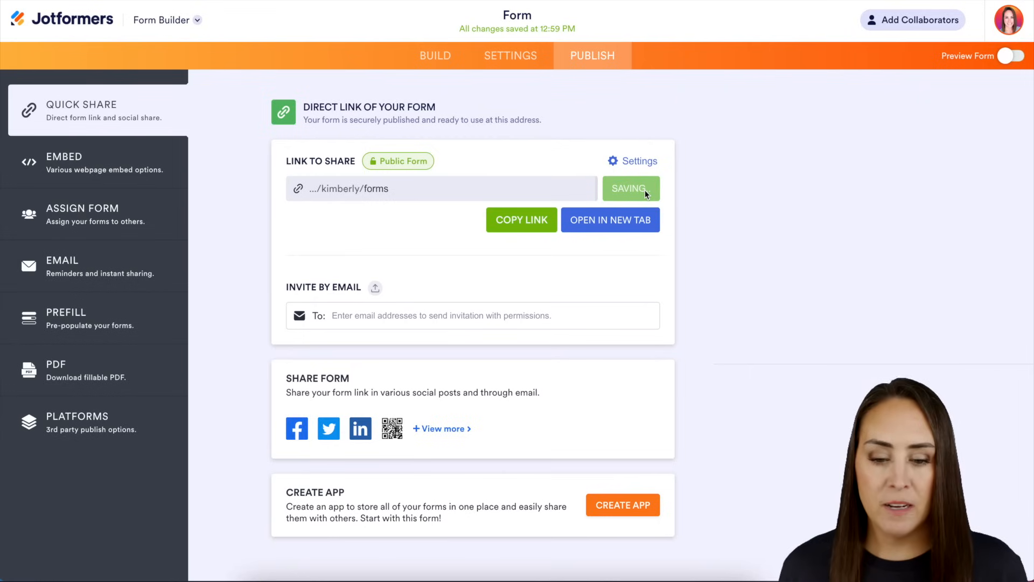
left_click(630, 188)
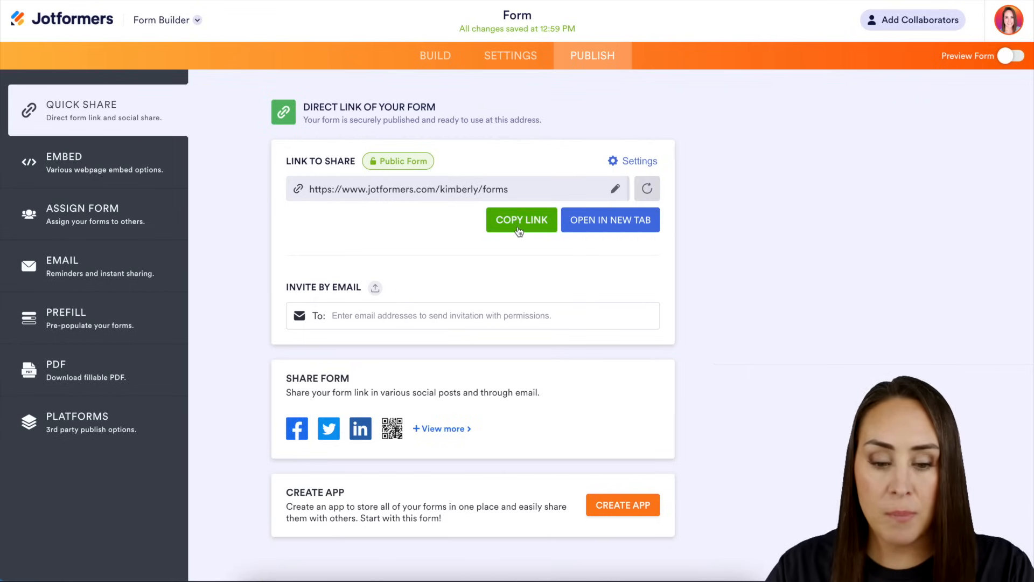
mouse_move(625, 165)
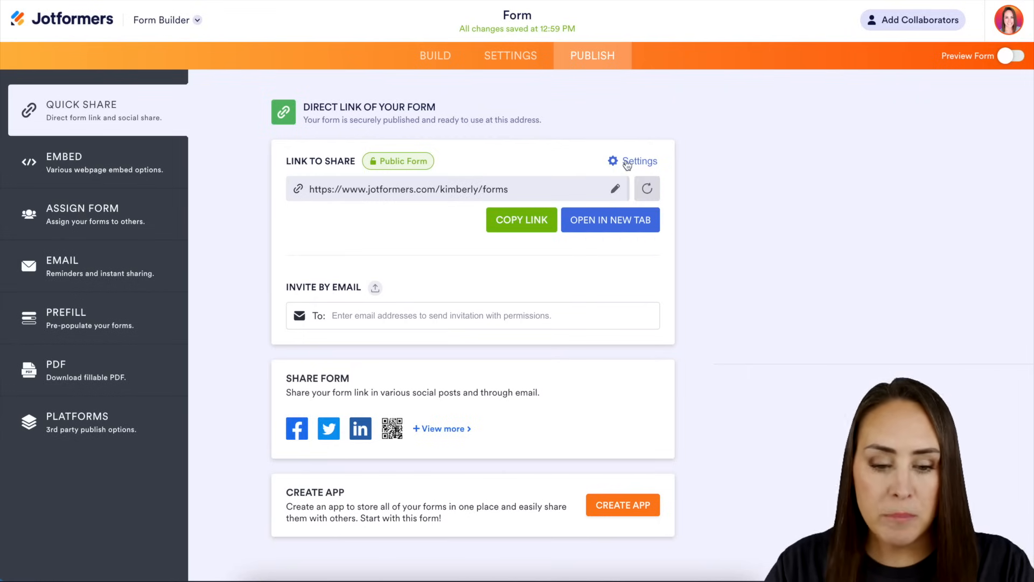
left_click(637, 161)
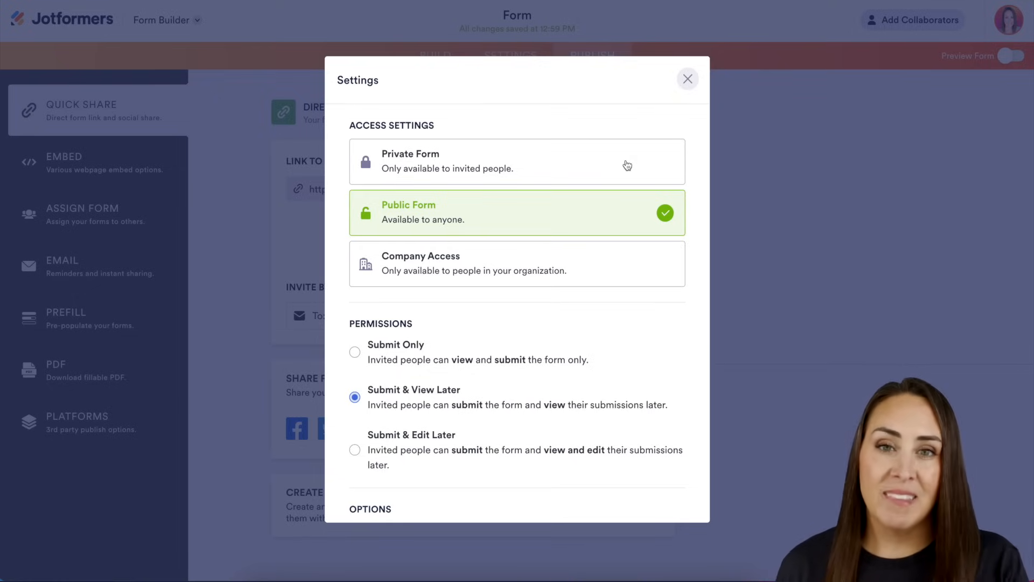
mouse_move(609, 208)
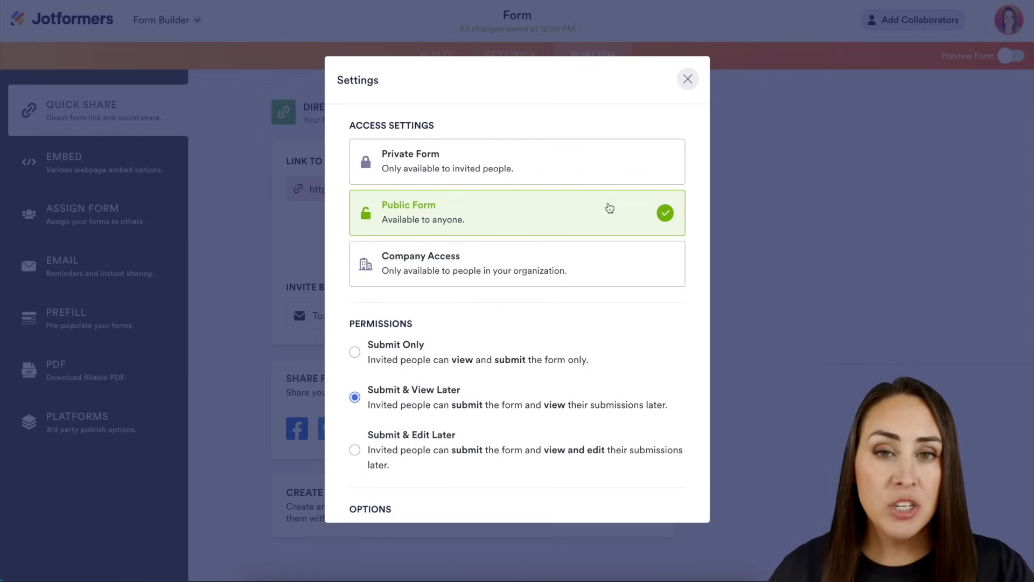
scroll("down", 3)
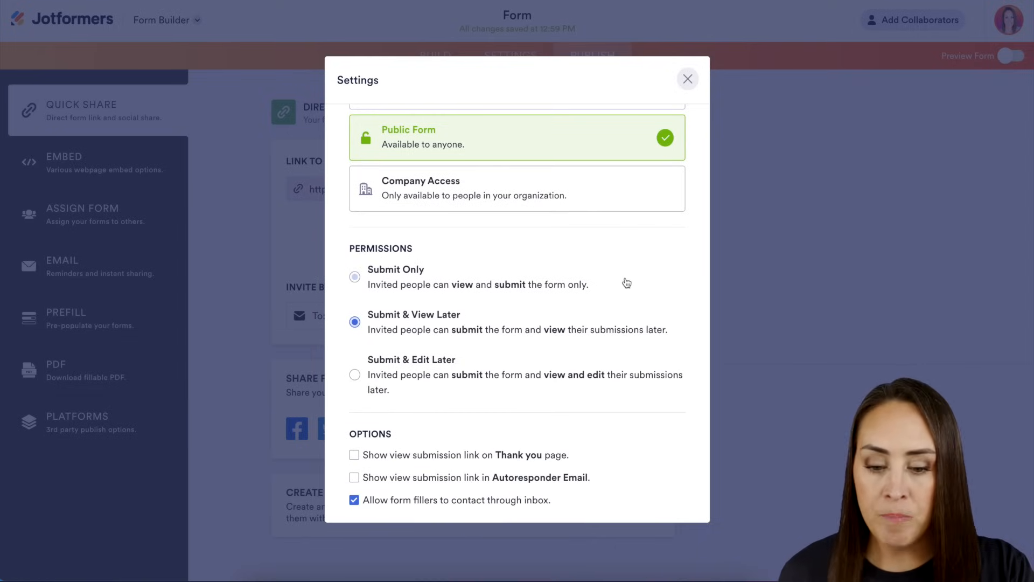
mouse_move(638, 318)
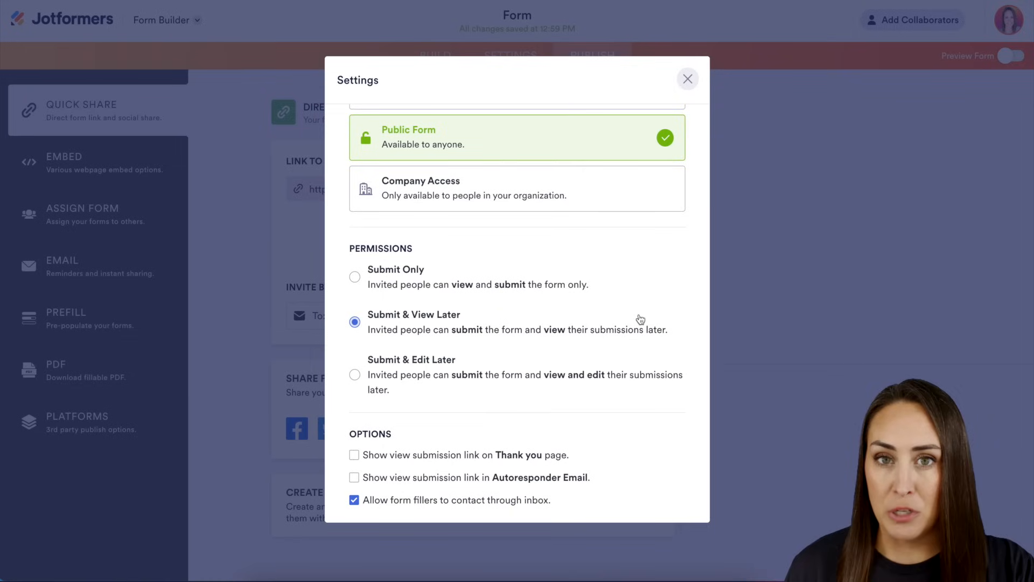
mouse_move(638, 330)
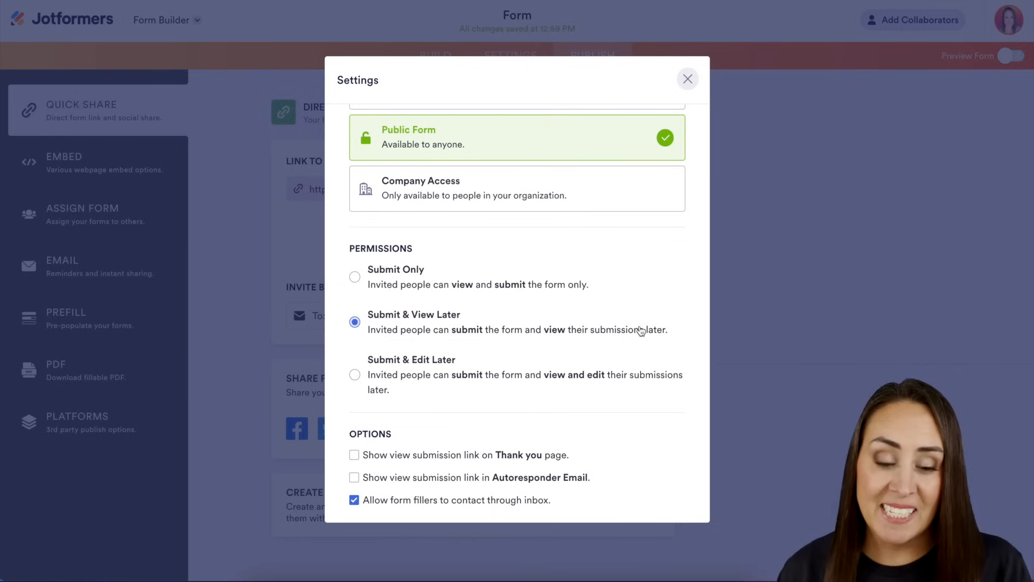
left_click(687, 78)
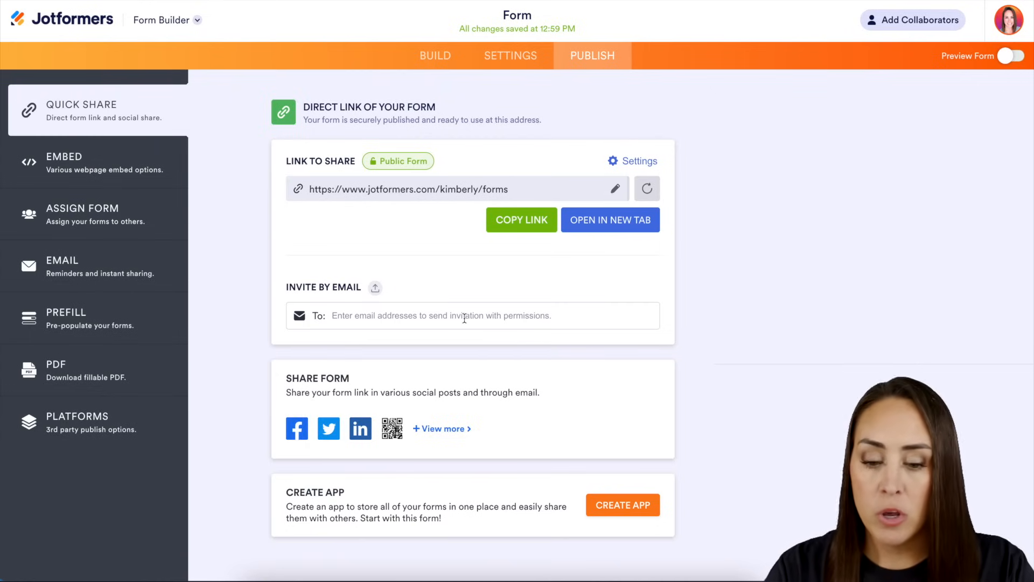
left_click(461, 315)
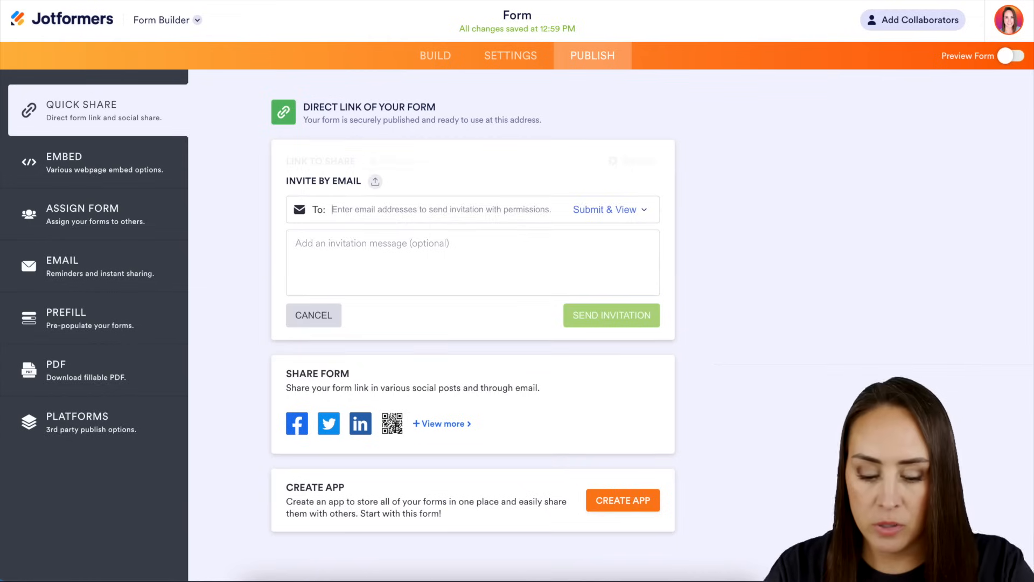
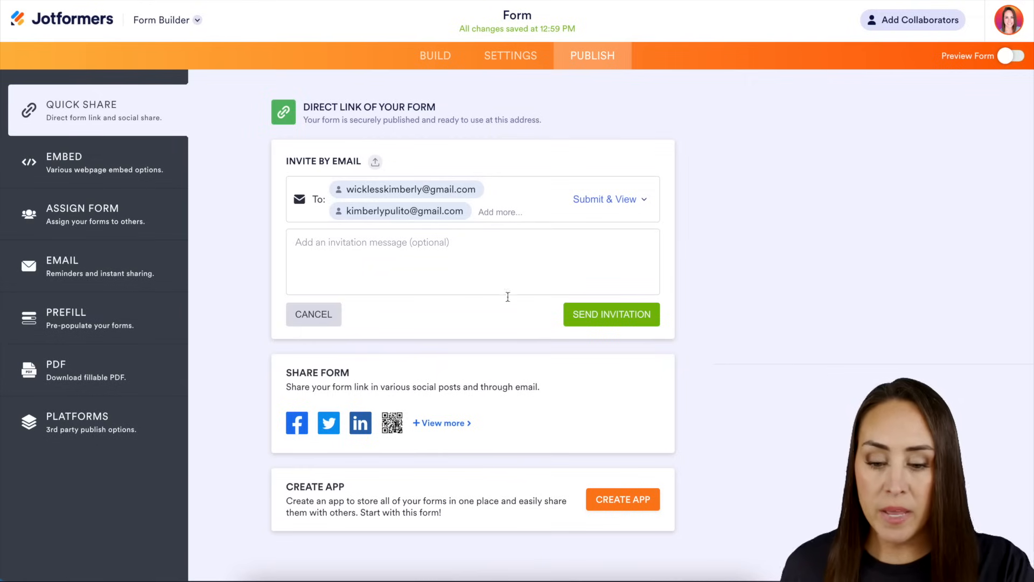
mouse_move(391, 435)
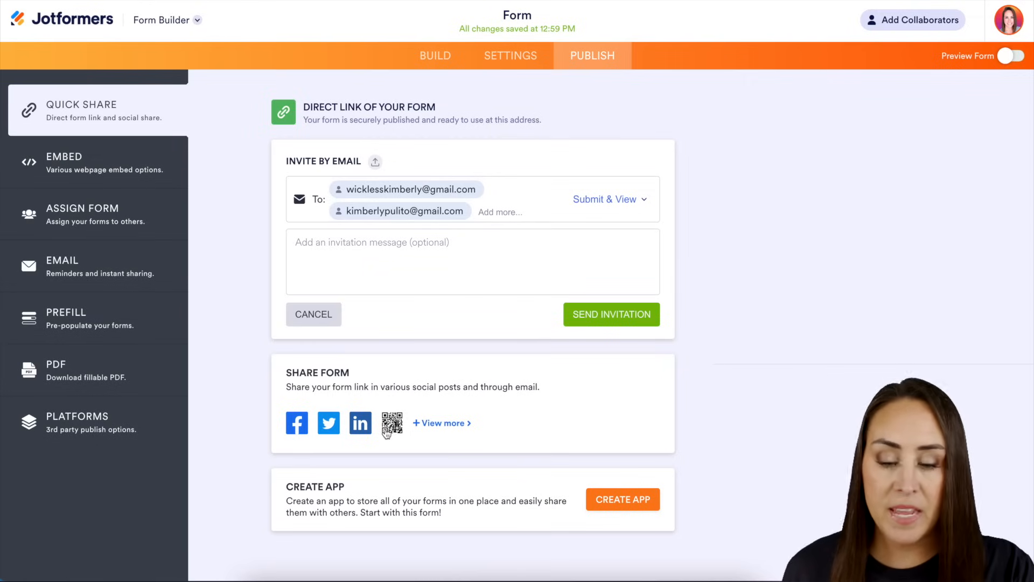
mouse_move(391, 423)
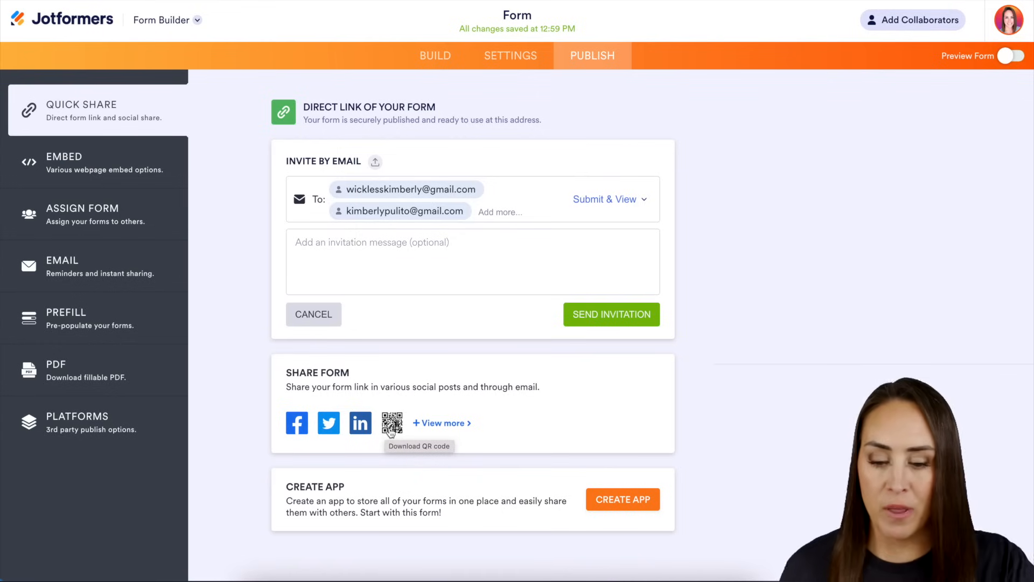
left_click(314, 314)
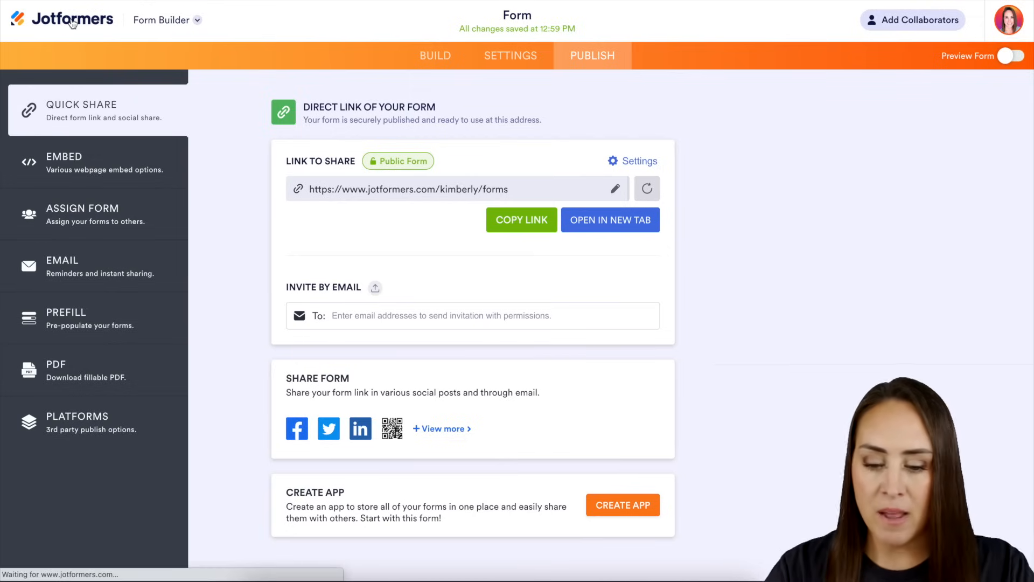
- Move the form from My Forms into a team, confirming with Move Now
left_click(71, 20)
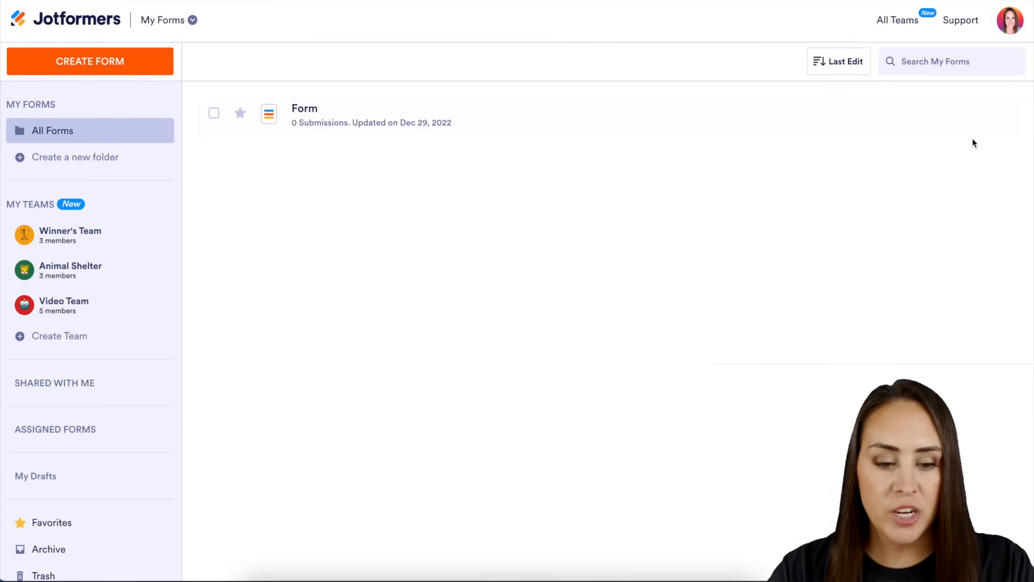
left_click(993, 114)
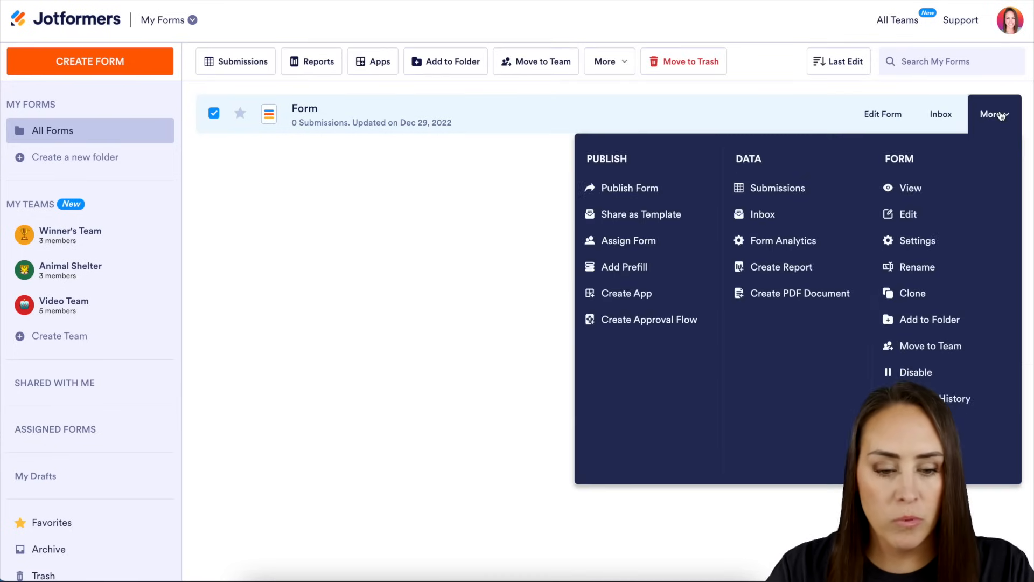
mouse_move(627, 240)
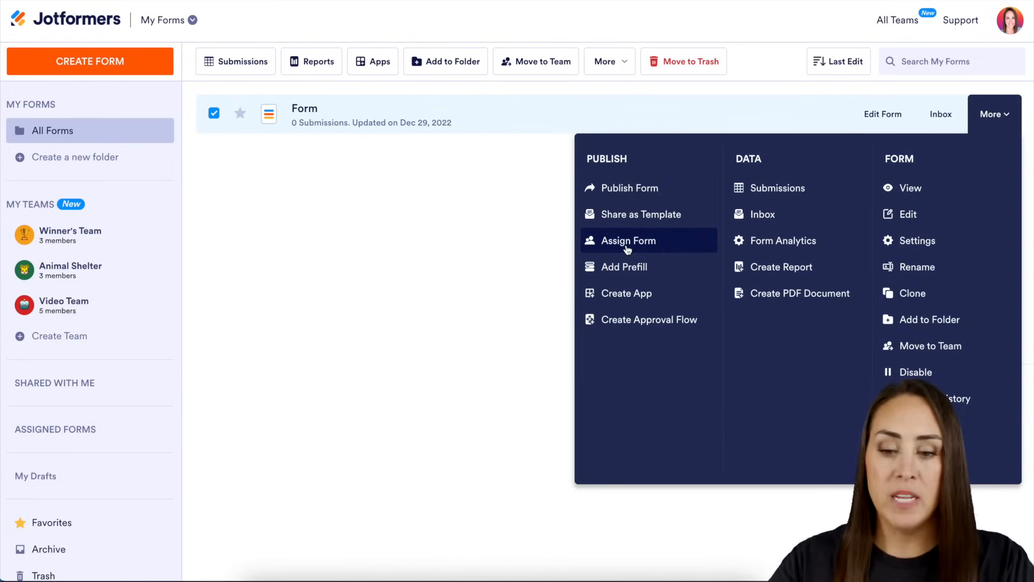
mouse_move(71, 346)
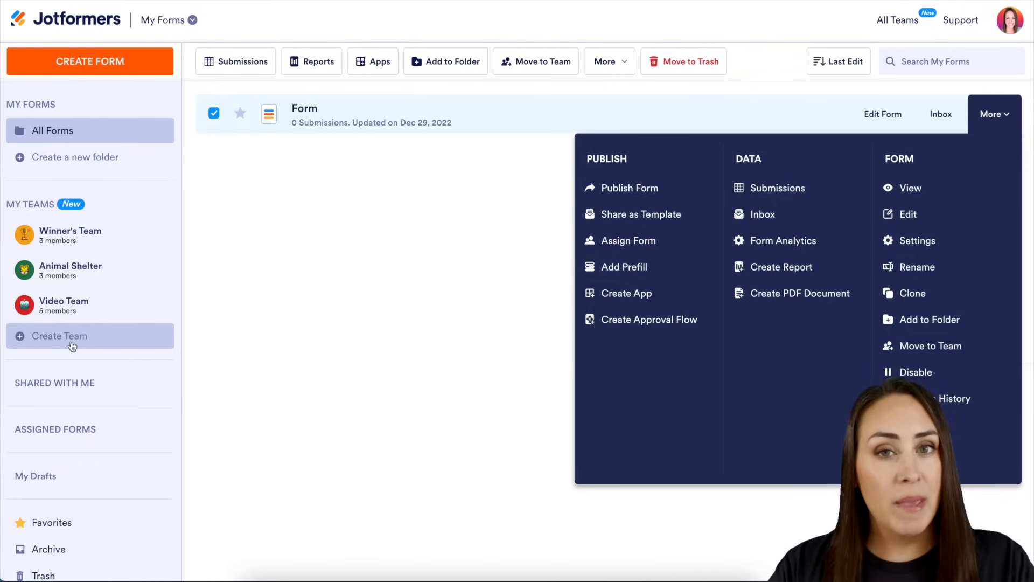
left_click(400, 112)
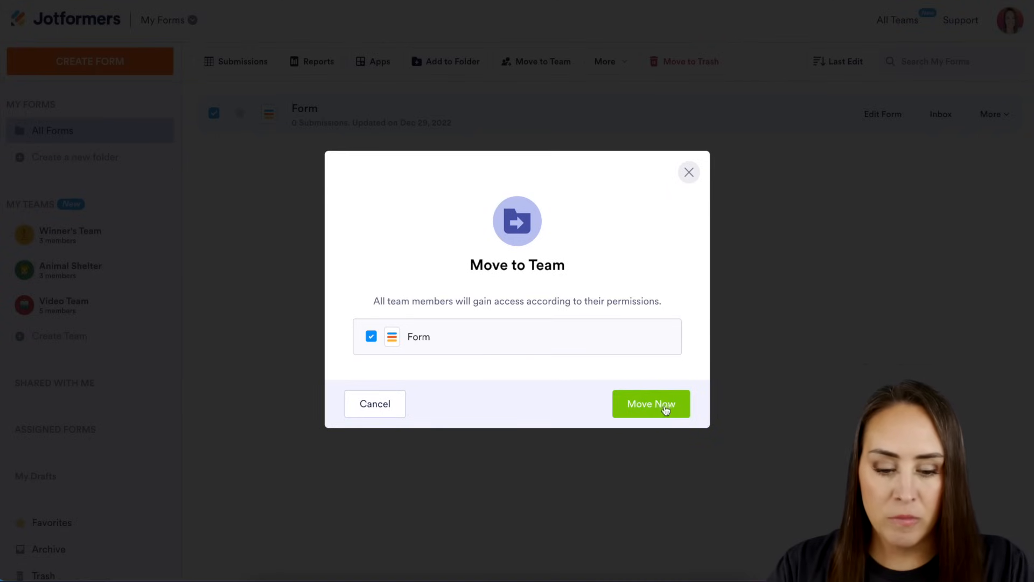
left_click(650, 403)
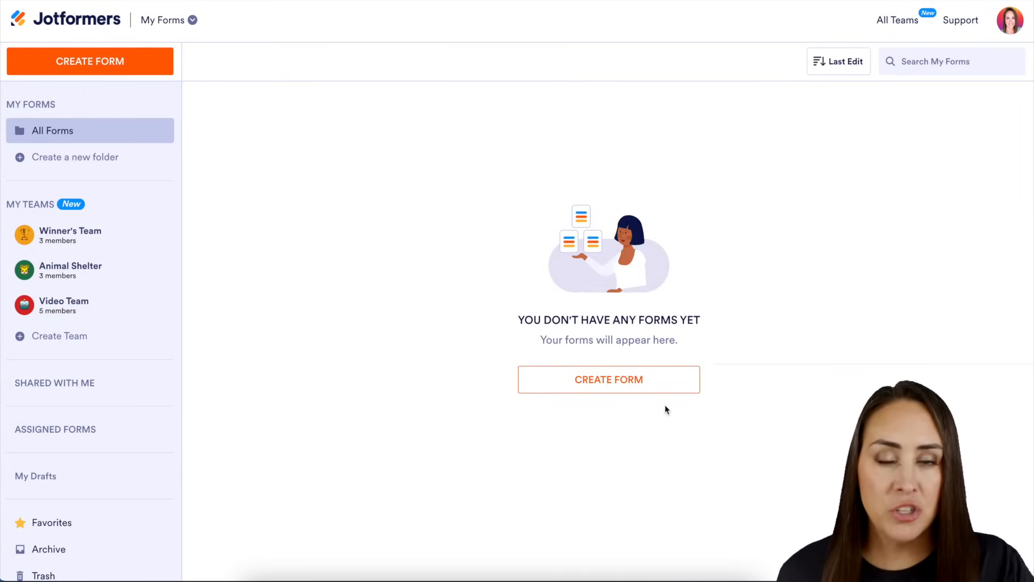
- Go to My Tables and open the form table's sharing options
left_click(191, 20)
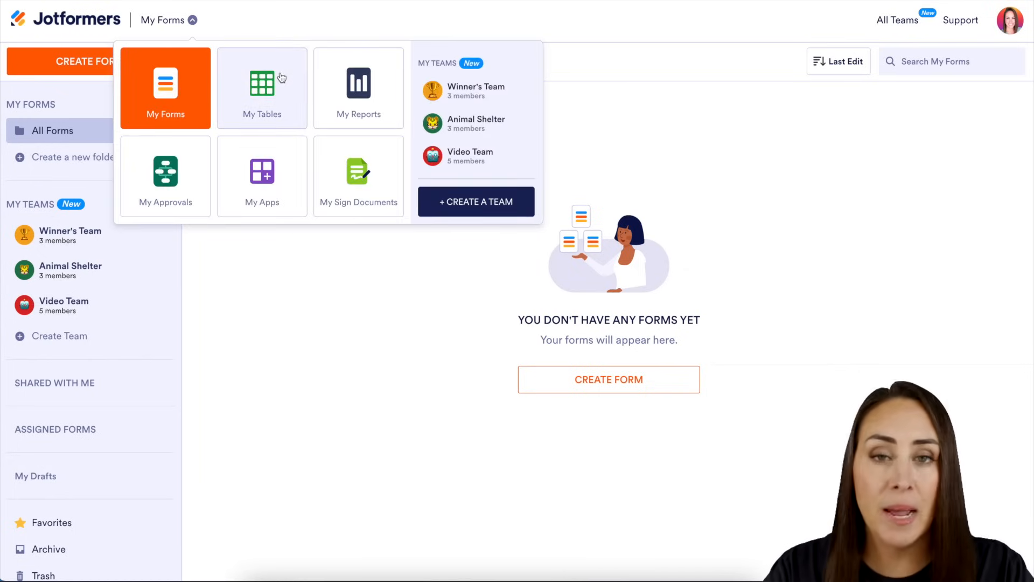
left_click(262, 88)
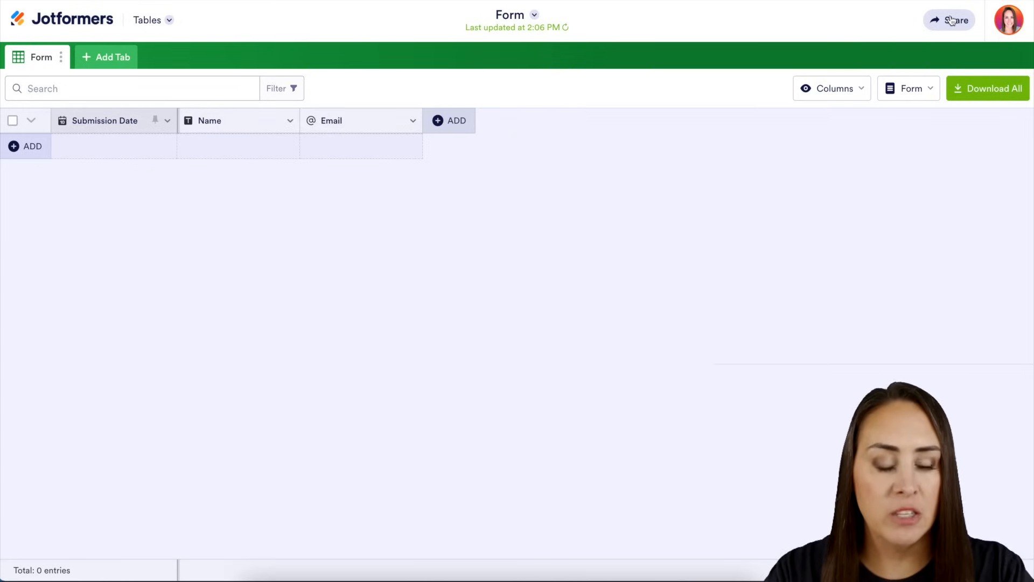
left_click(955, 20)
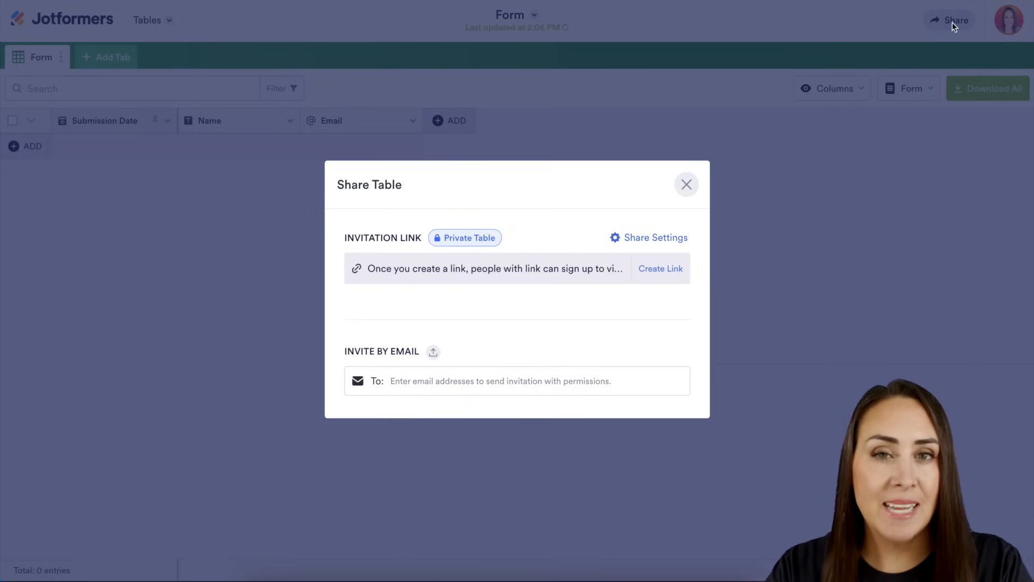
mouse_move(637, 239)
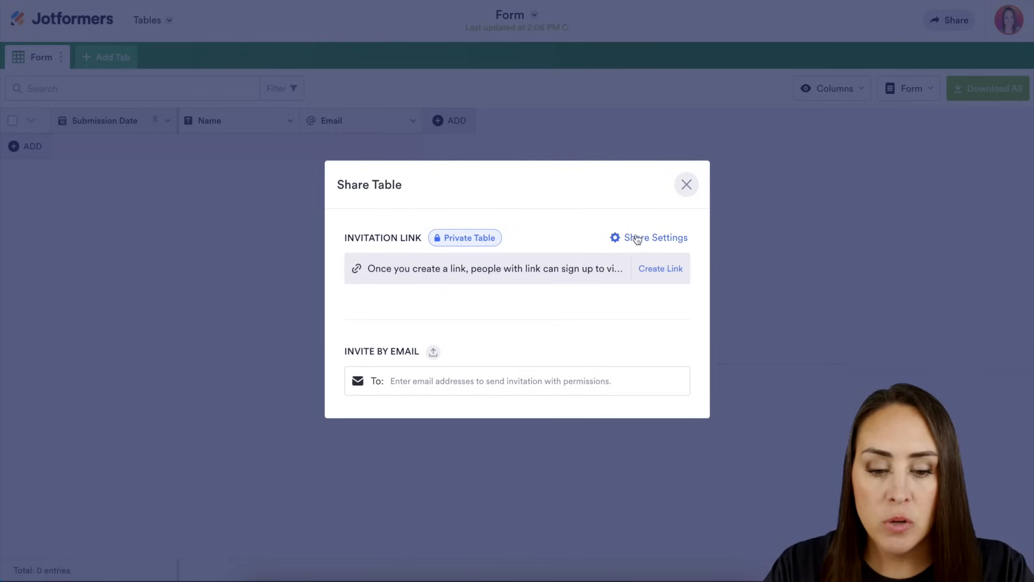
- Briefly make the table public read-only, return it to private, and copy its invitation link
left_click(655, 238)
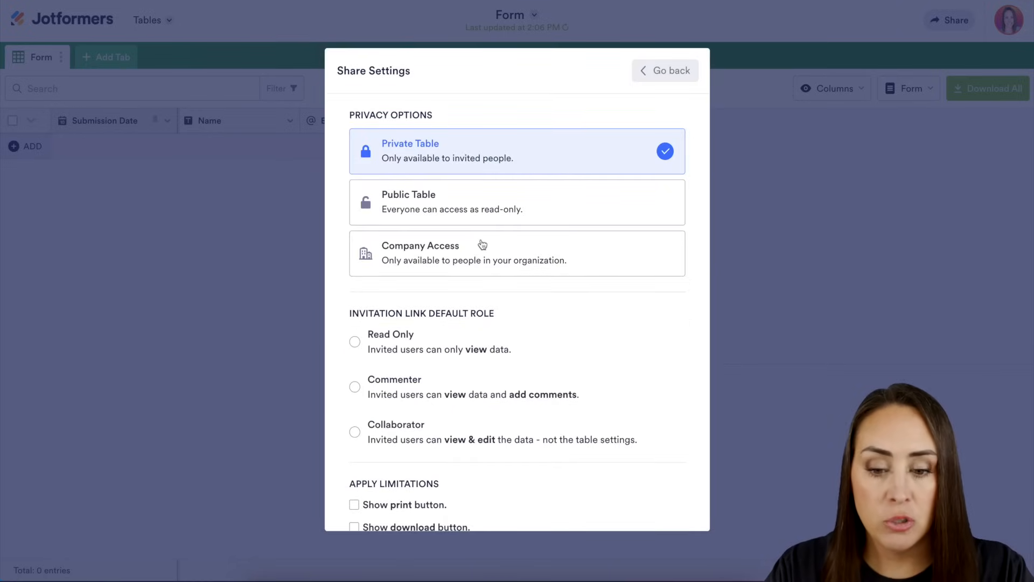
left_click(517, 202)
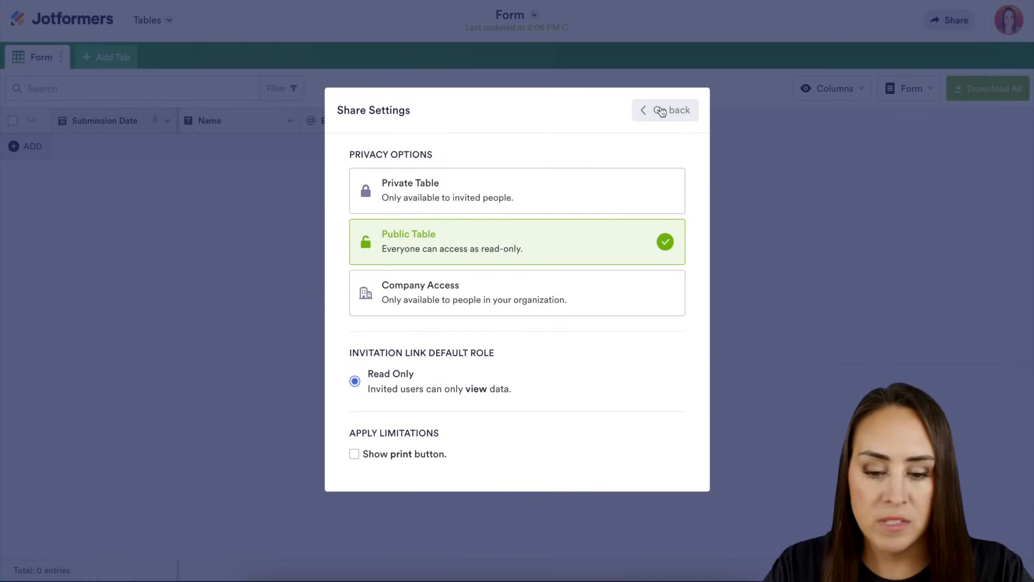
left_click(665, 110)
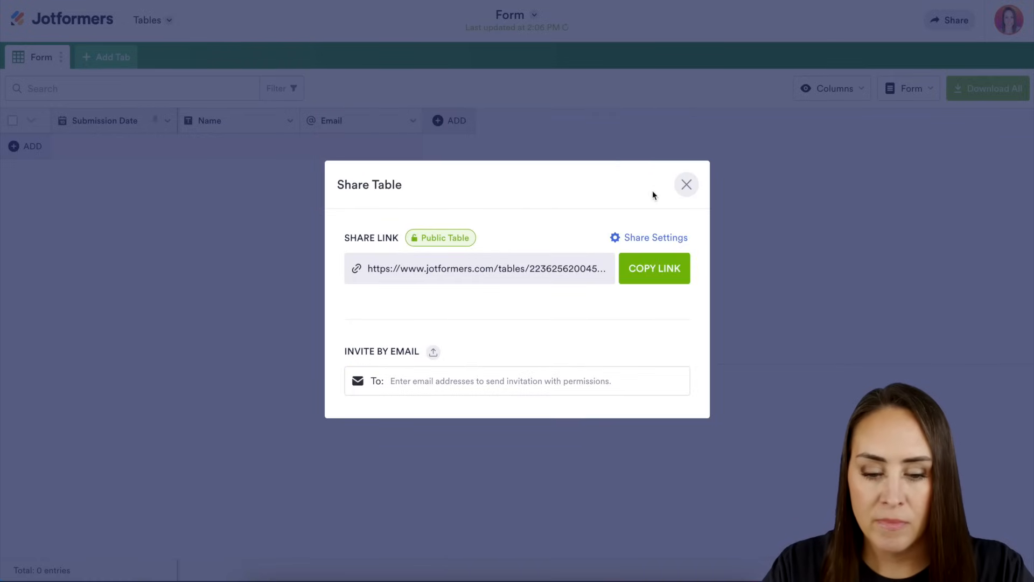
left_click(655, 238)
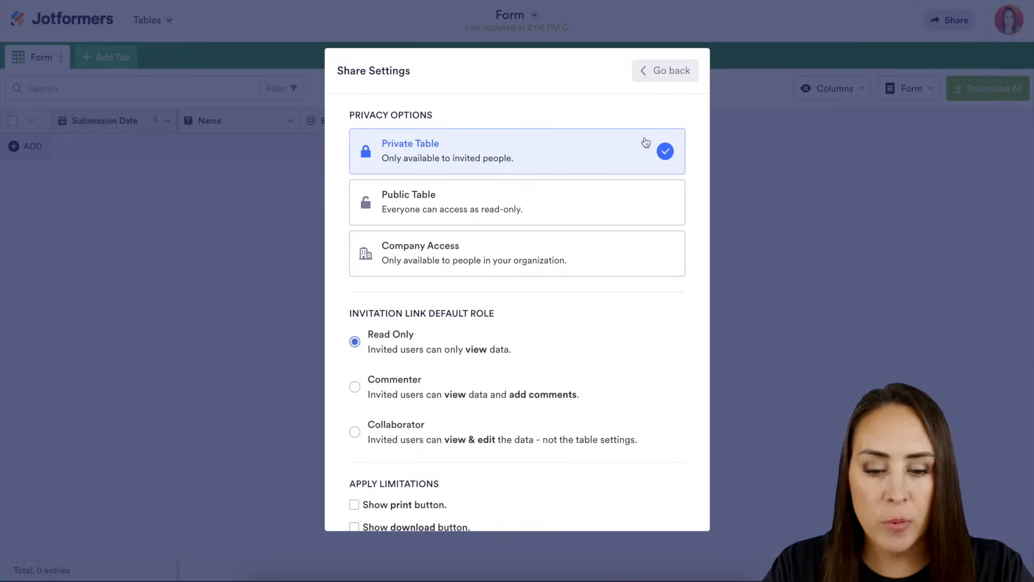
left_click(665, 70)
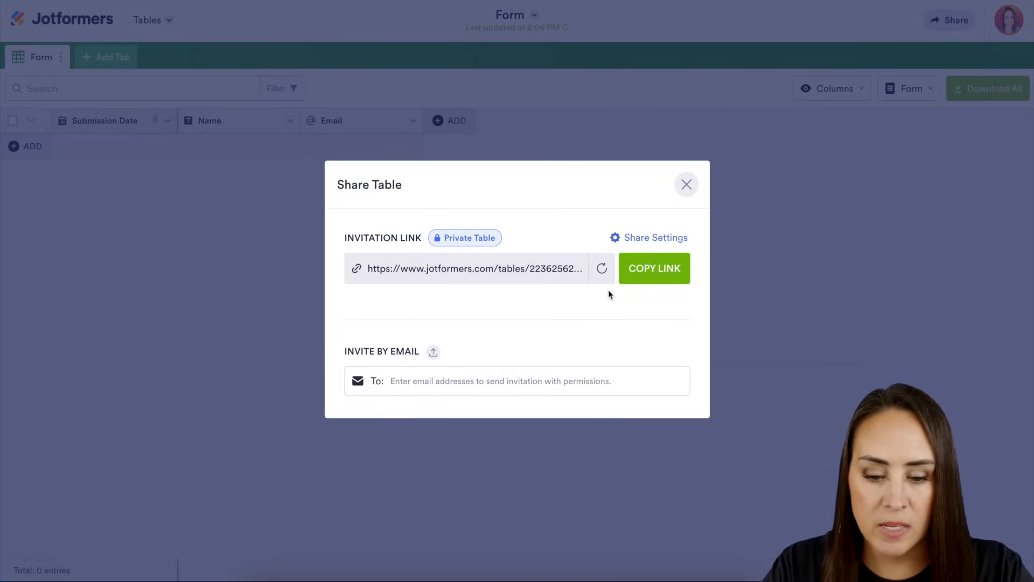
left_click(653, 268)
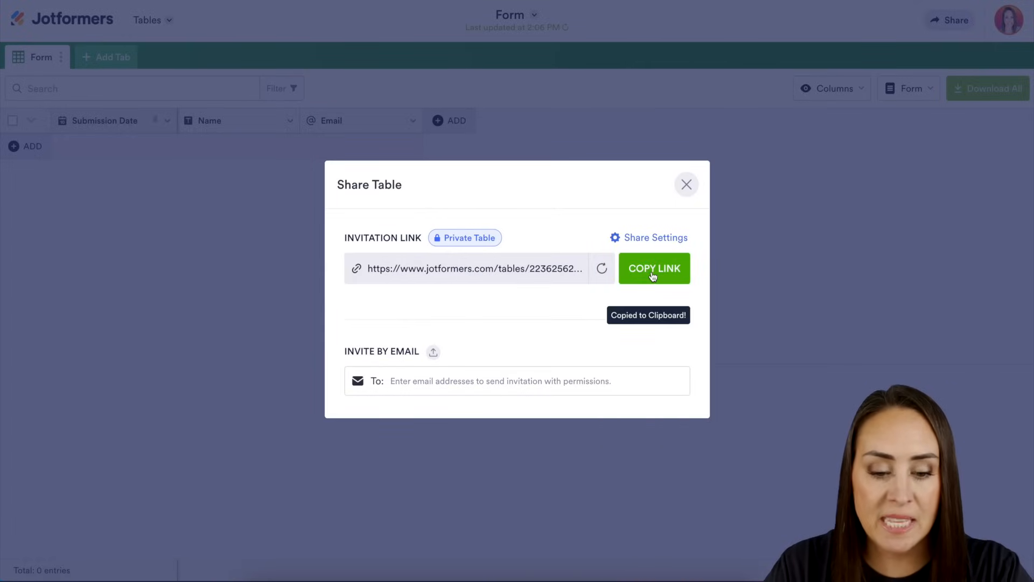